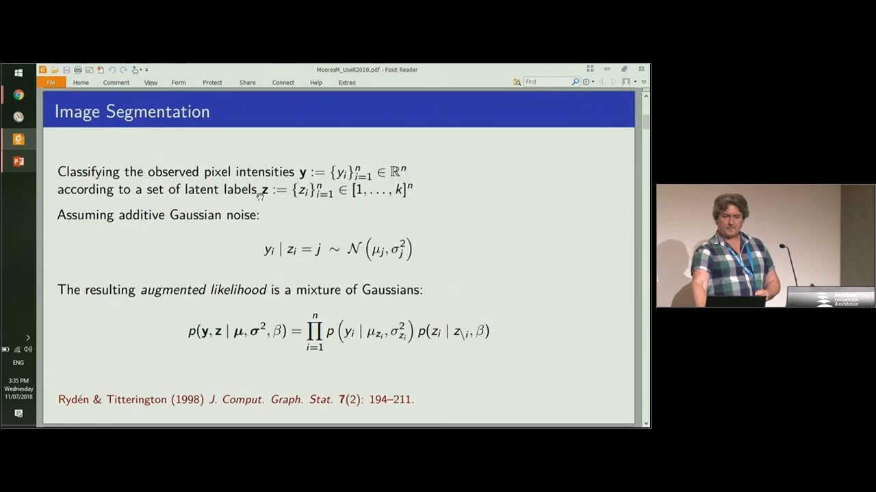
{"action": "mouse_move", "coordinate": [513, 241]}
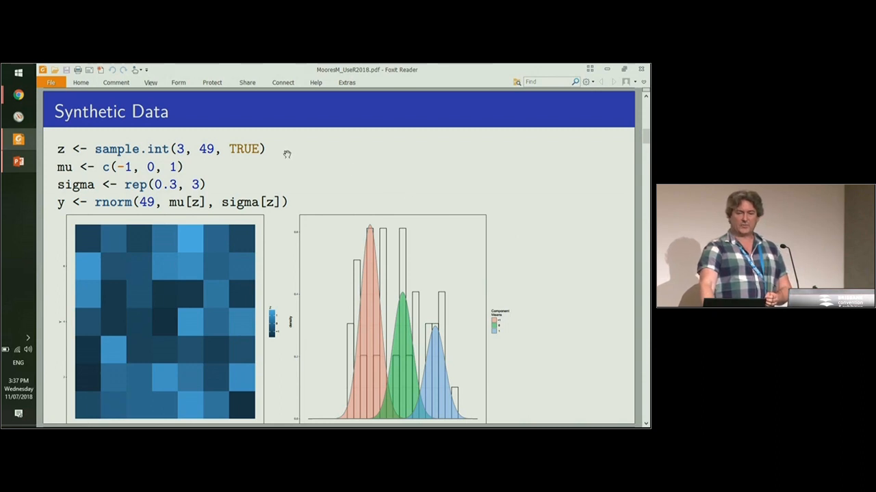
{"action": "mouse_move", "coordinate": [271, 150]}
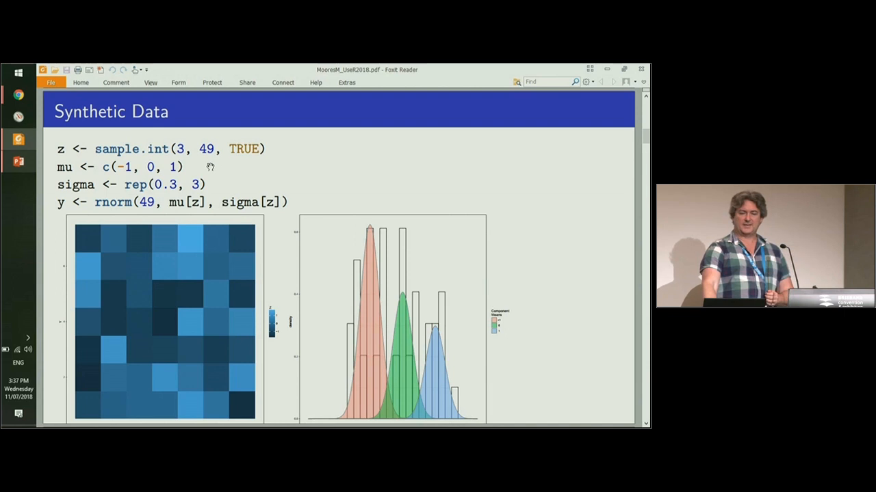
{"action": "mouse_move", "coordinate": [219, 185]}
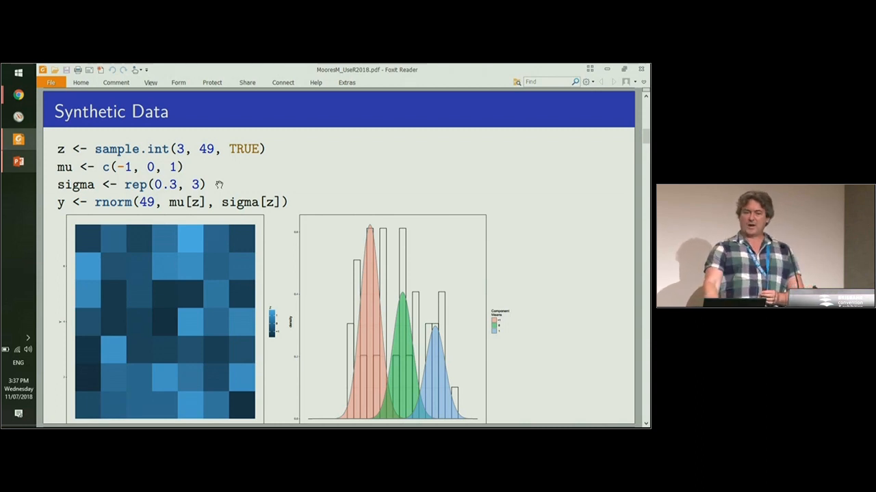
{"action": "mouse_move", "coordinate": [235, 189]}
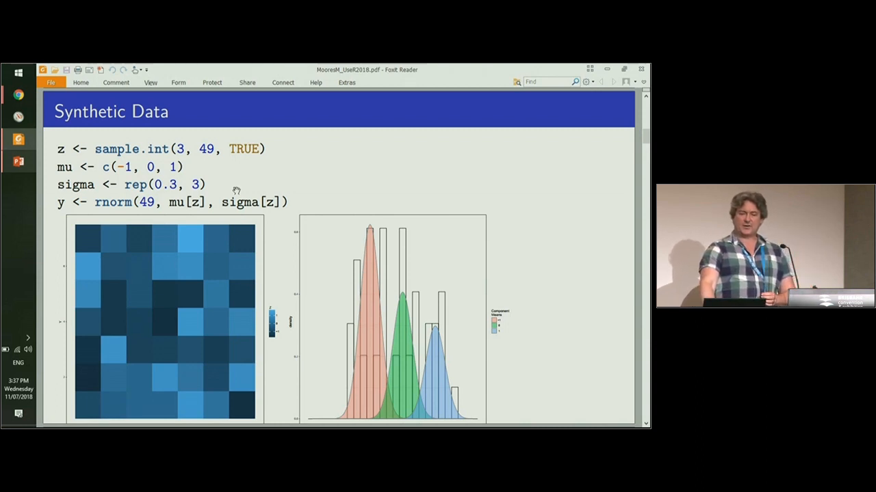
{"action": "mouse_move", "coordinate": [301, 216]}
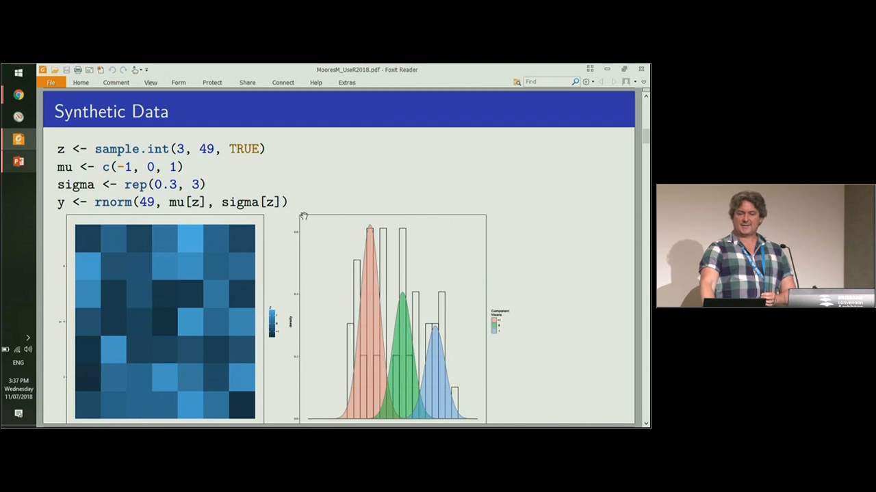
{"action": "mouse_move", "coordinate": [270, 268]}
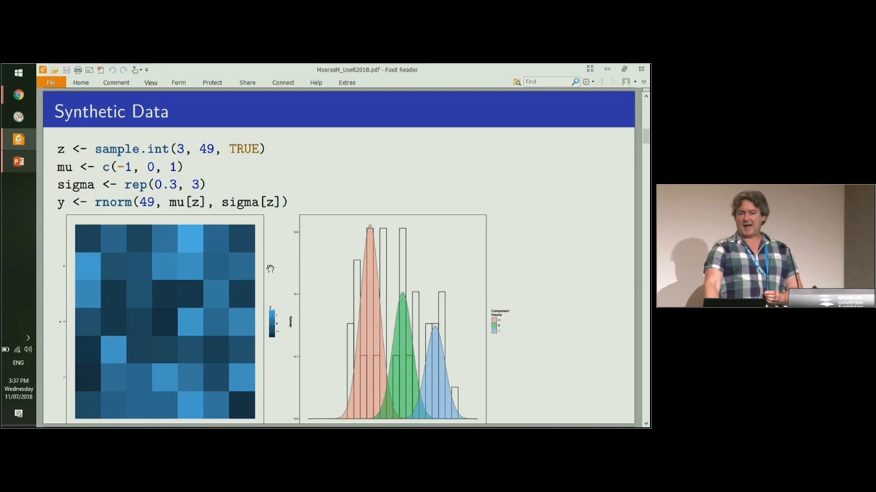
{"action": "mouse_move", "coordinate": [506, 299]}
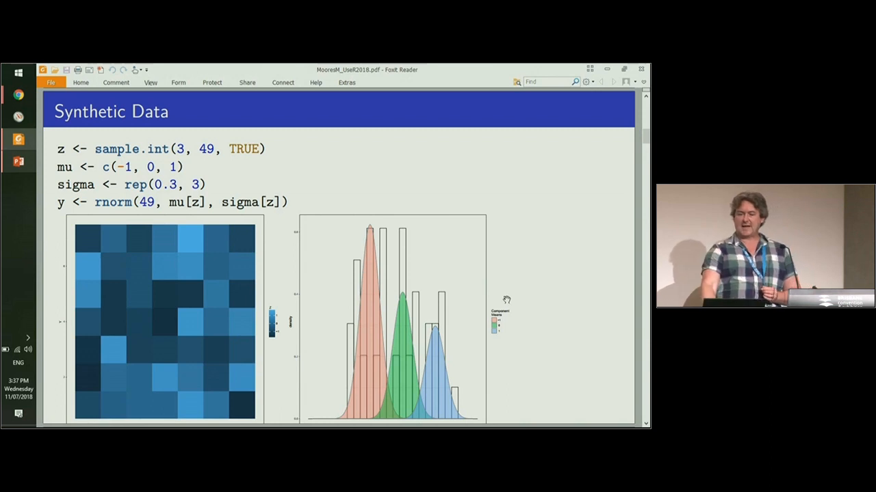
{"action": "mouse_move", "coordinate": [376, 323]}
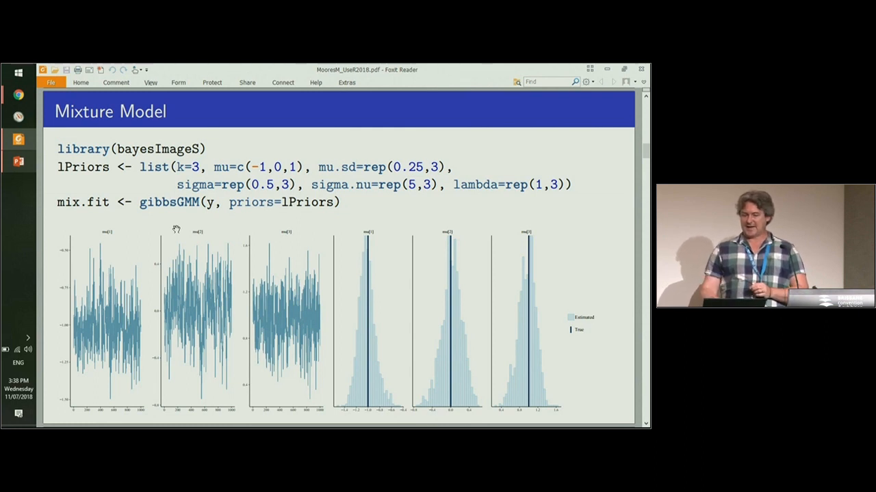
{"action": "mouse_move", "coordinate": [279, 339]}
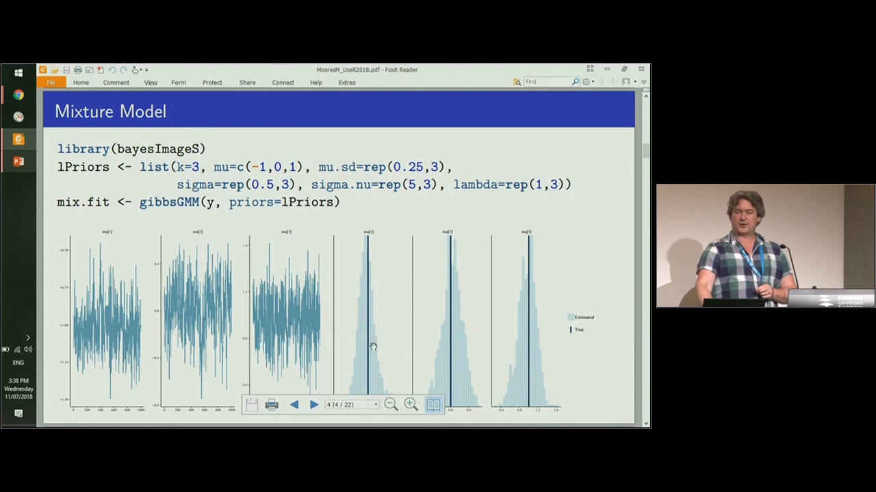
{"action": "mouse_move", "coordinate": [546, 340]}
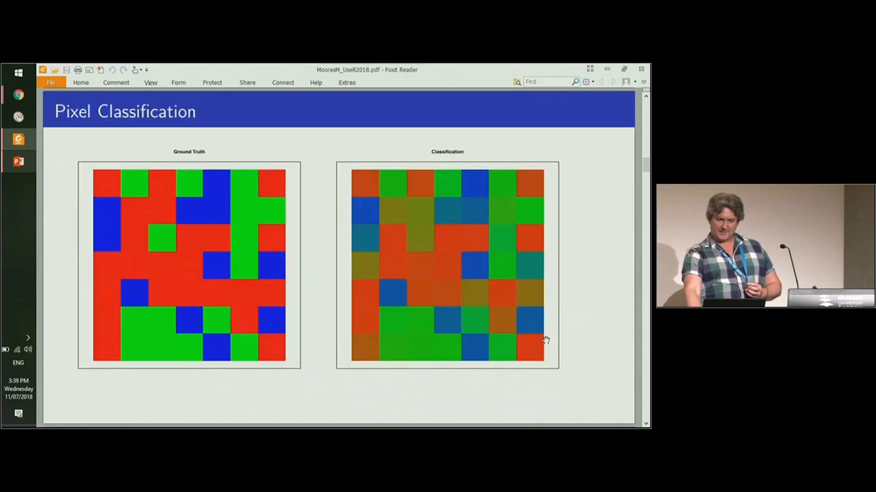
{"action": "mouse_move", "coordinate": [568, 309]}
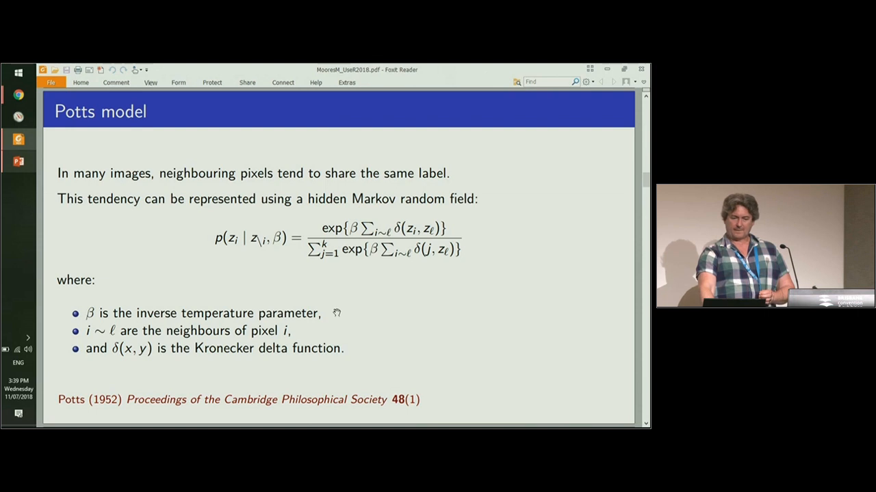
{"action": "mouse_move", "coordinate": [363, 255]}
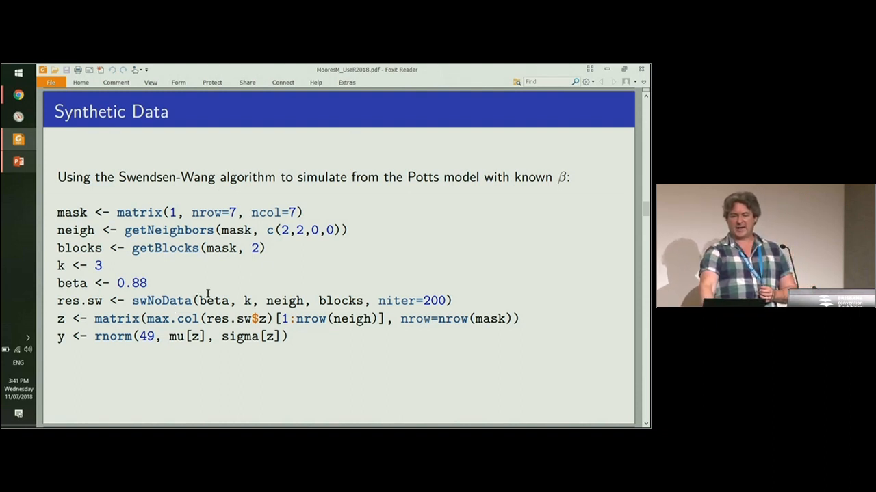
{"action": "mouse_move", "coordinate": [397, 286]}
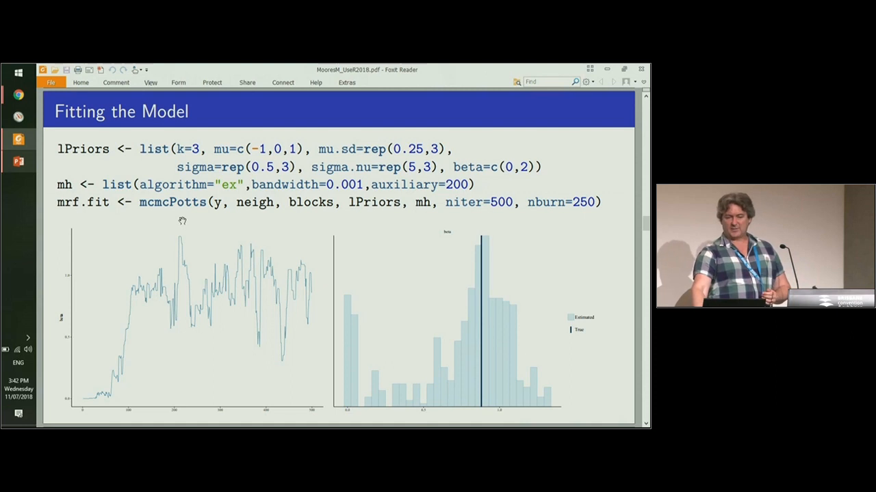
{"action": "mouse_move", "coordinate": [143, 353]}
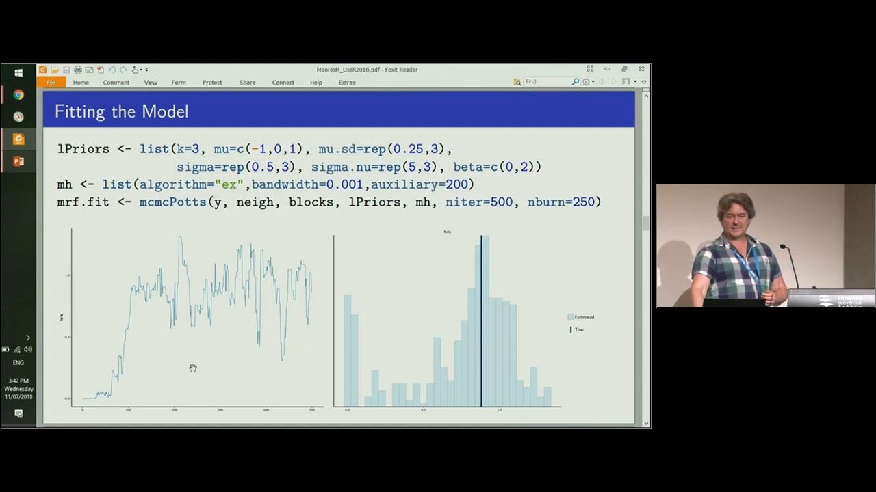
{"action": "mouse_move", "coordinate": [139, 304]}
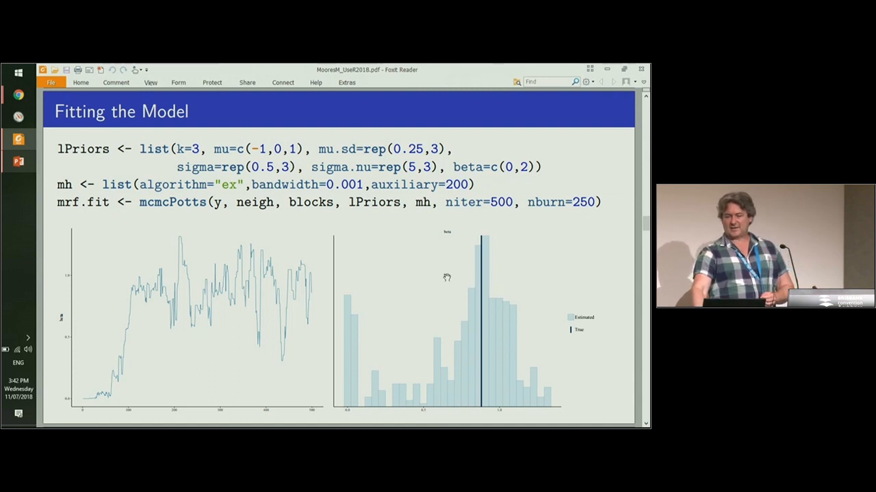
{"action": "mouse_move", "coordinate": [485, 283]}
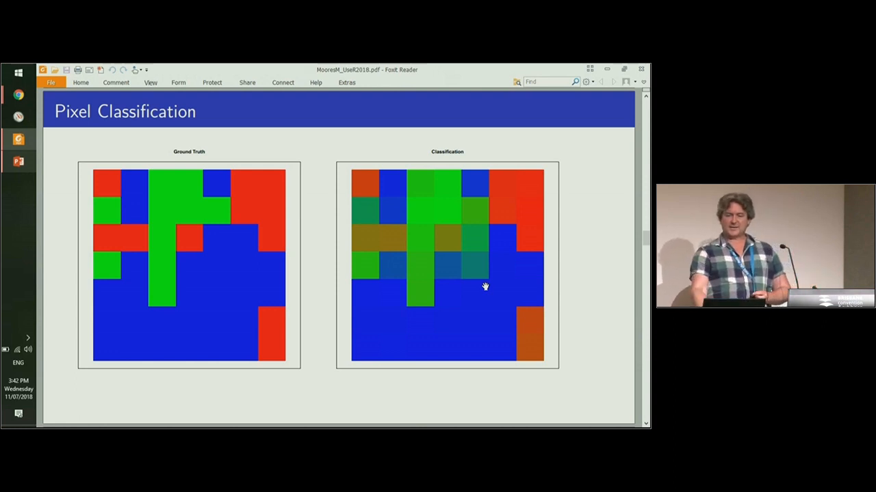
{"action": "mouse_move", "coordinate": [393, 302]}
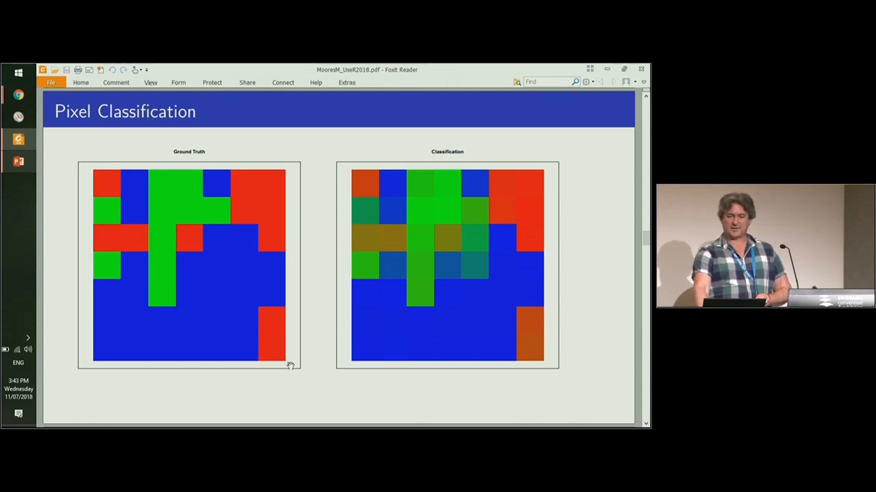
{"action": "mouse_move", "coordinate": [235, 274]}
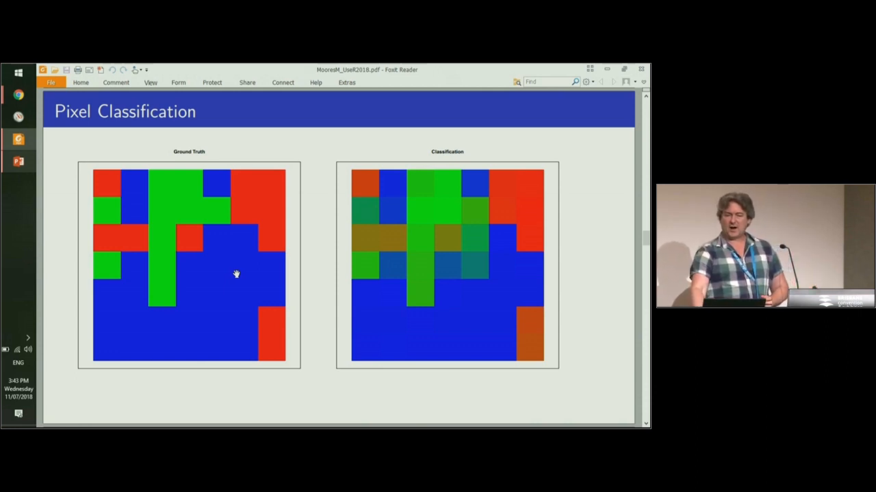
{"action": "mouse_move", "coordinate": [573, 266]}
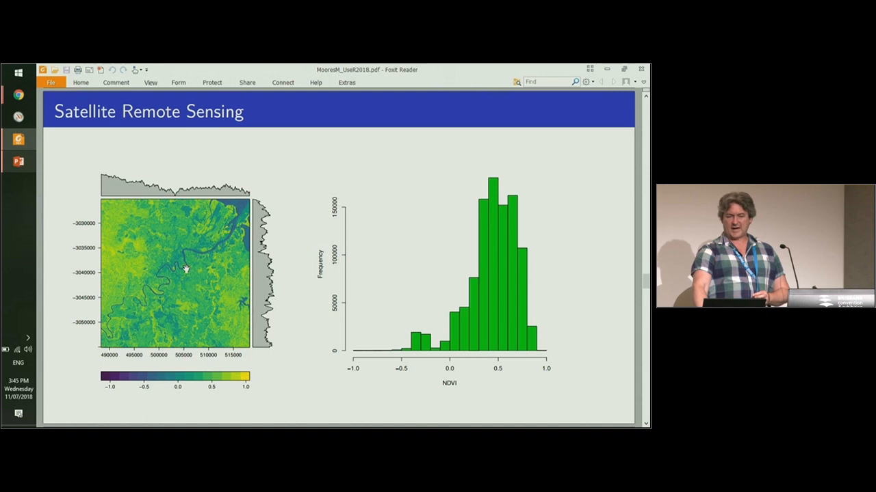
{"action": "mouse_move", "coordinate": [110, 334]}
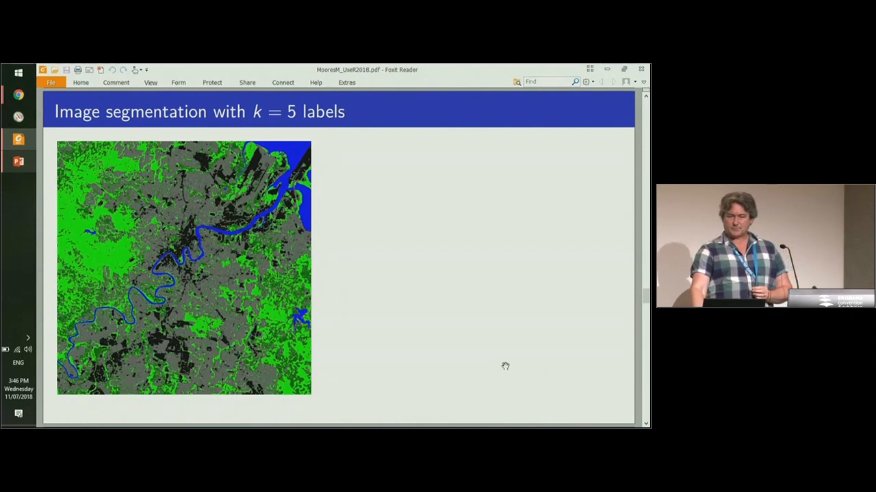
{"action": "mouse_move", "coordinate": [186, 268]}
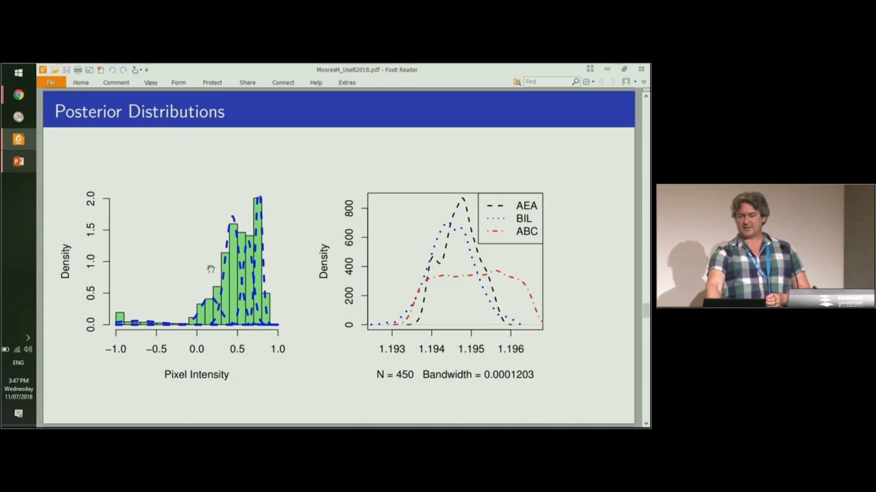
{"action": "mouse_move", "coordinate": [199, 275]}
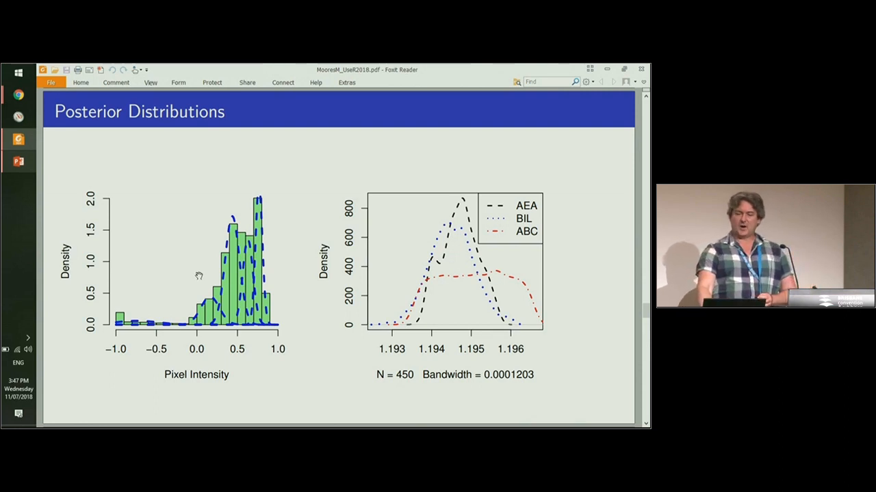
{"action": "mouse_move", "coordinate": [537, 271]}
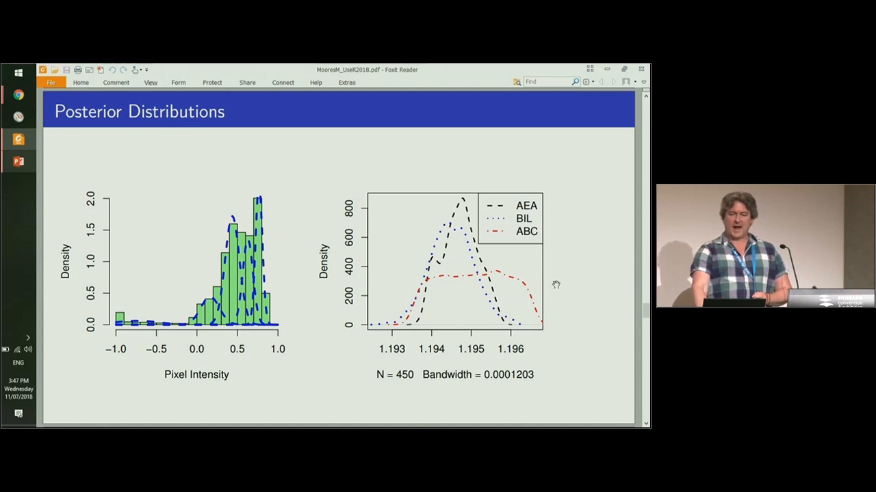
{"action": "mouse_move", "coordinate": [552, 238]}
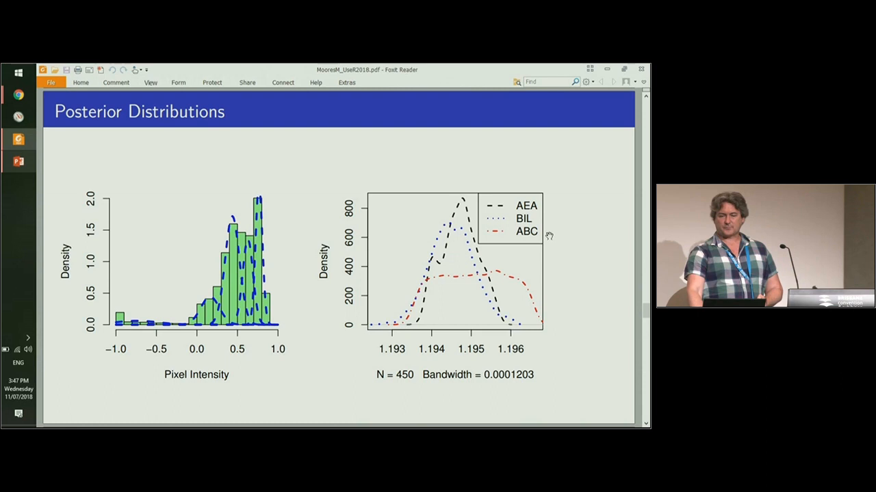
{"action": "mouse_move", "coordinate": [535, 265]}
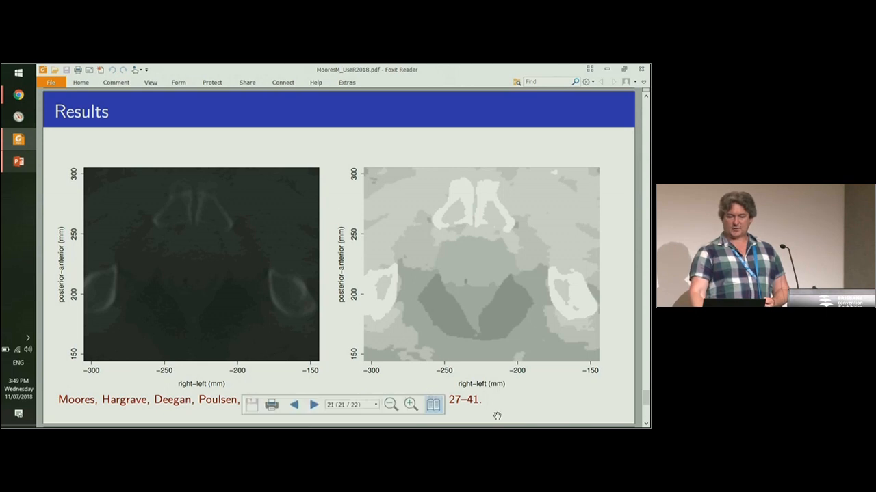
{"action": "mouse_move", "coordinate": [624, 334]}
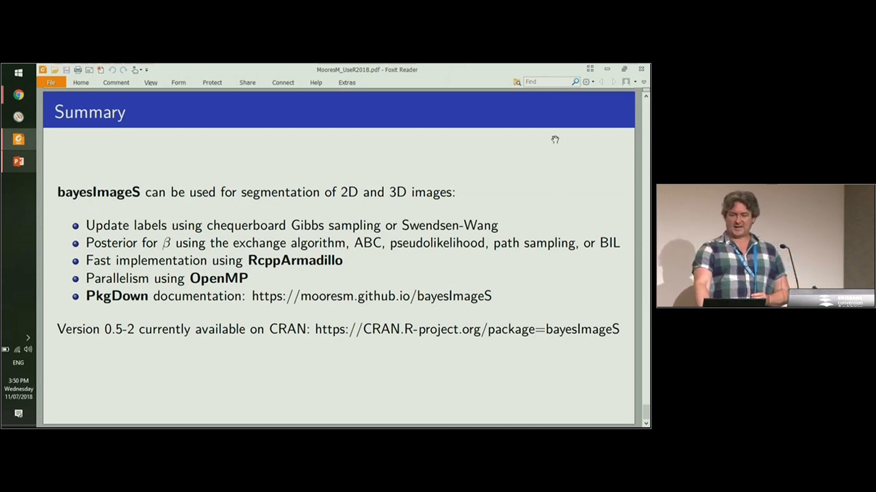
{"action": "mouse_move", "coordinate": [509, 378]}
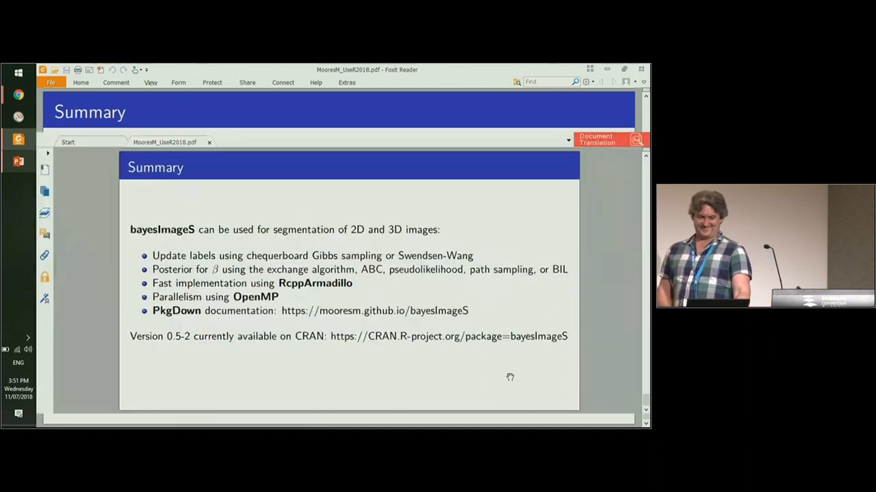
Step: Return to the Posterior Distributions slide (page 15) in the normal document window
{"action": "left_click", "coordinate": [151, 82]}
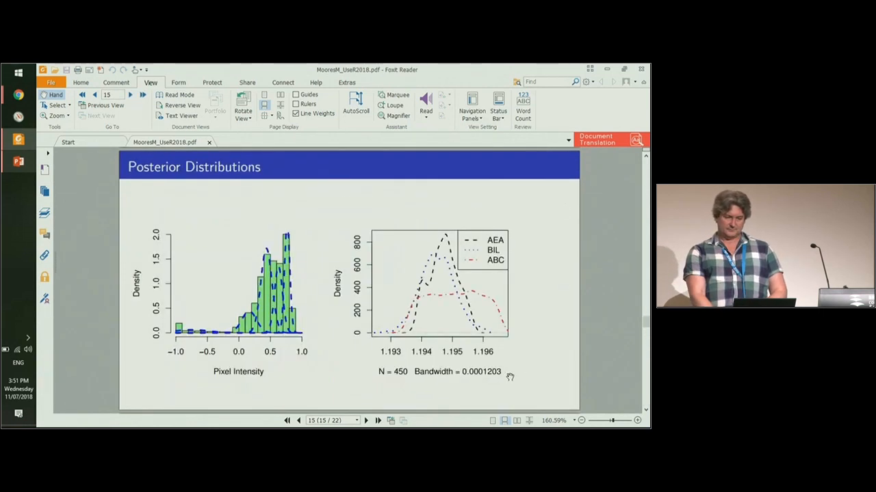
Step: Page back twice to the Satellite Remote Sensing slide (page 13) with the NDVI map
{"action": "left_click", "coordinate": [298, 422]}
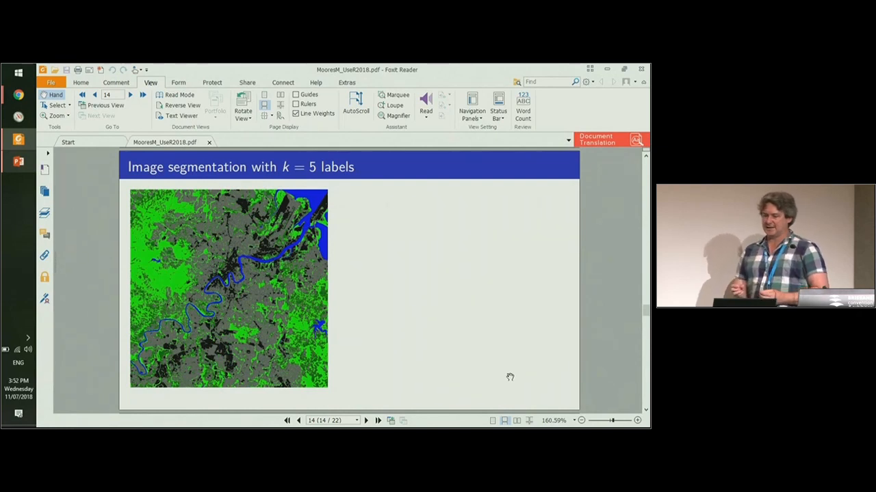
{"action": "left_click", "coordinate": [287, 421]}
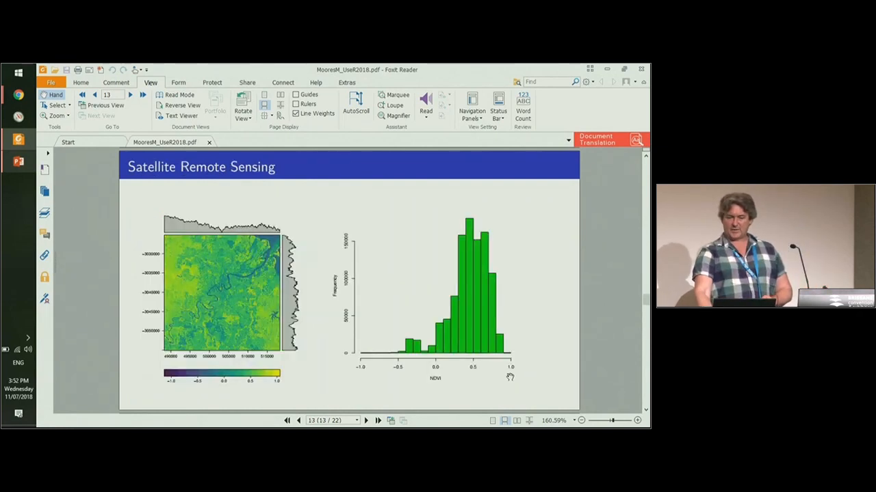